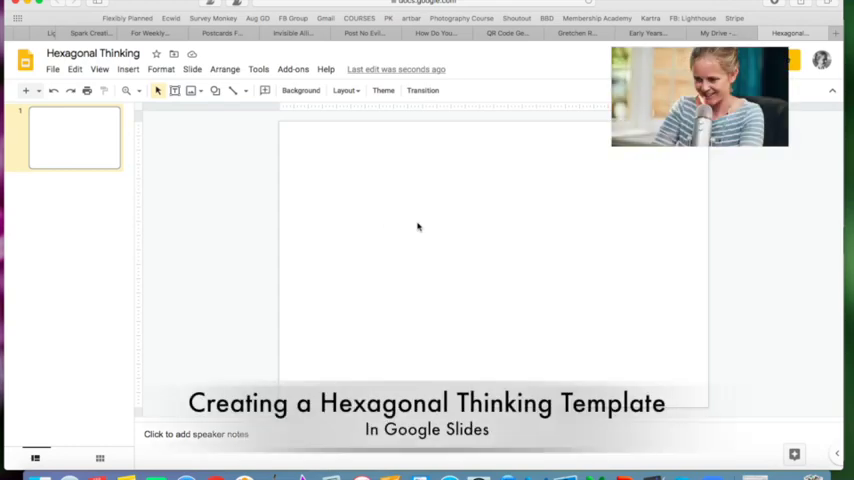
mouse_move(455, 226)
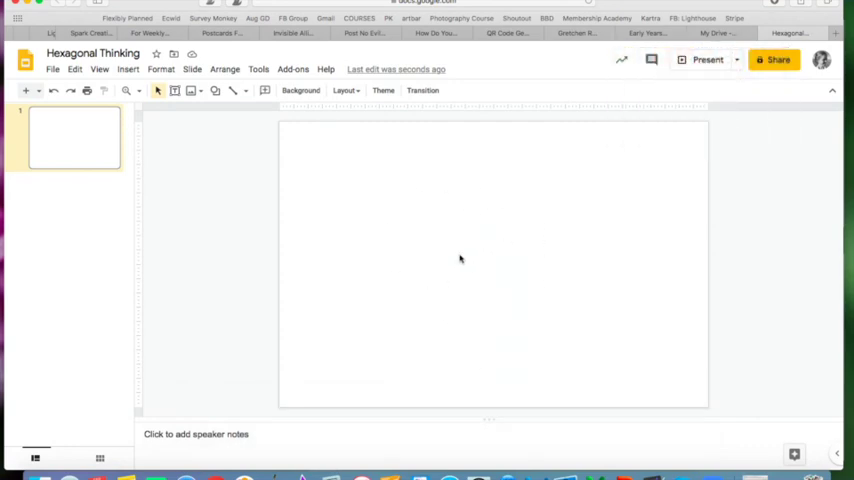
mouse_move(517, 243)
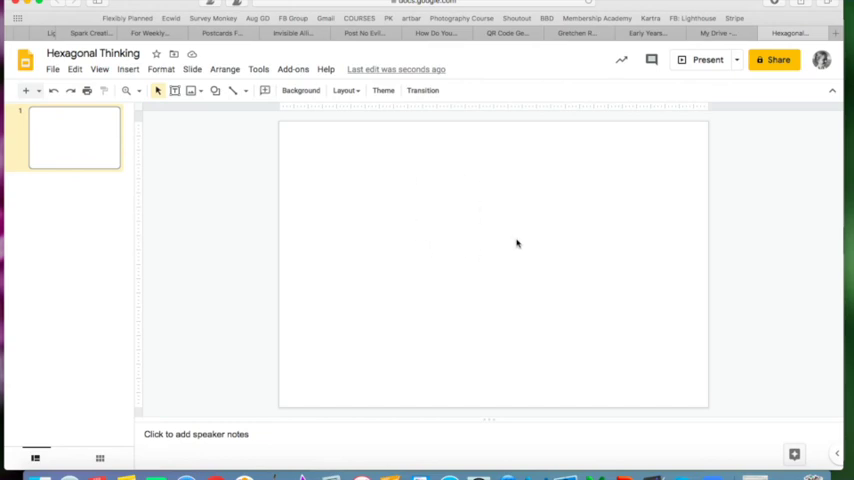
mouse_move(495, 246)
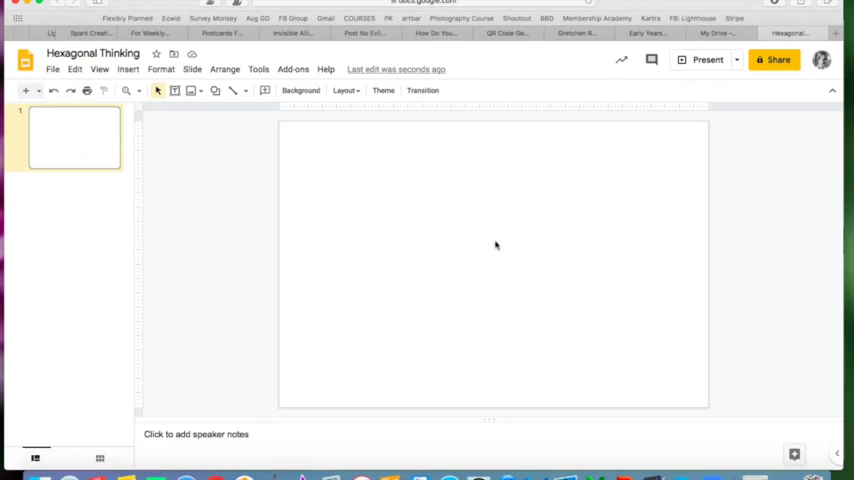
mouse_move(370, 326)
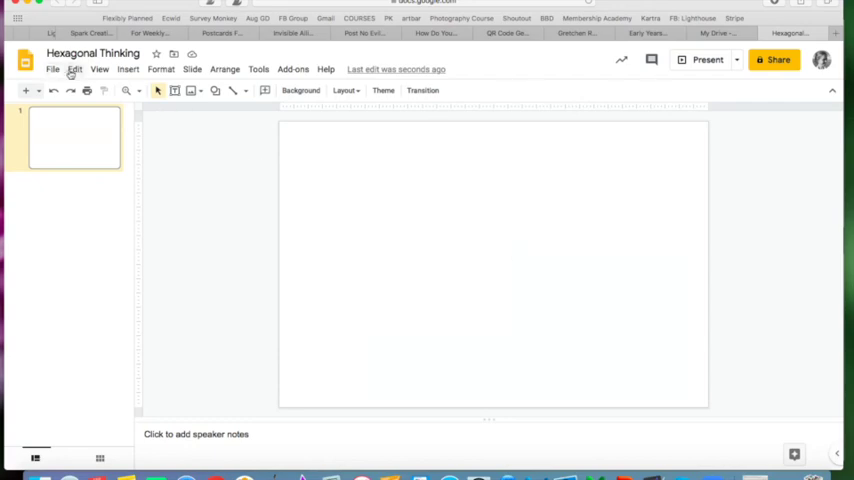
Draw a grey hexagon shape near the upper left of the first slide
left_click(128, 69)
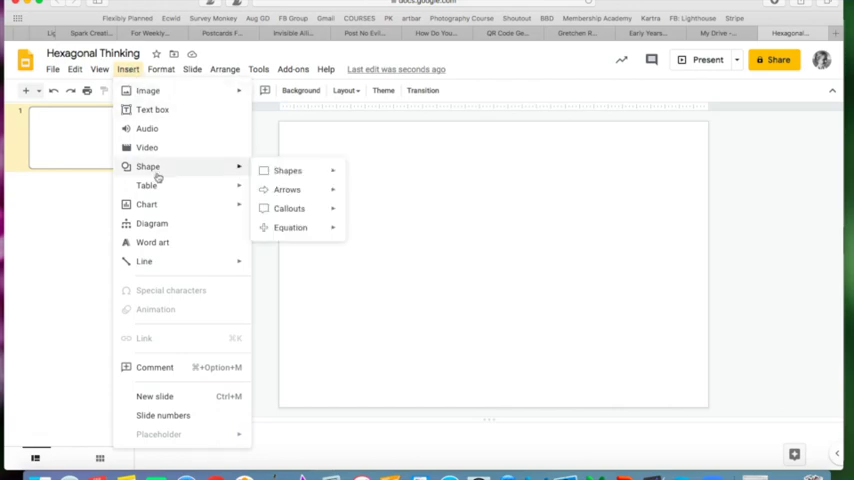
left_click(287, 170)
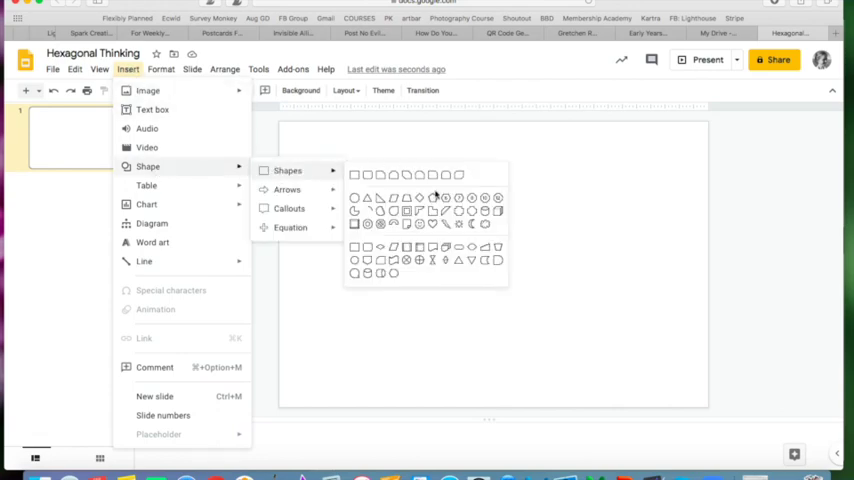
mouse_move(446, 198)
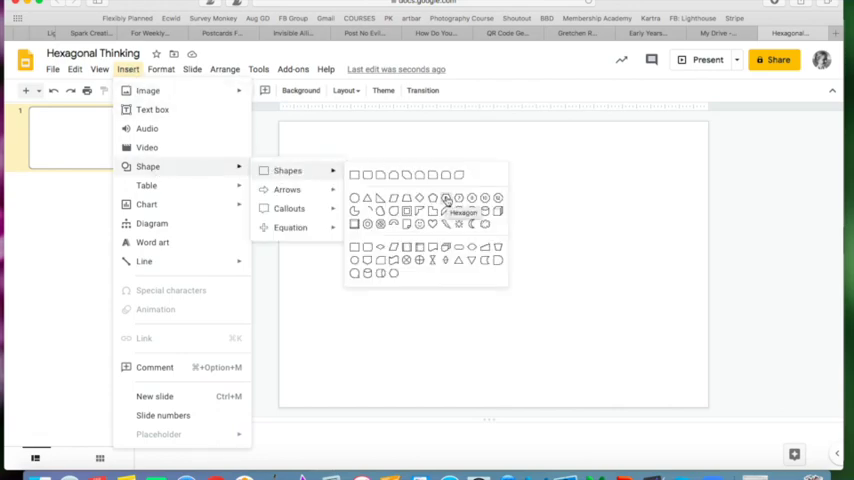
left_click(447, 197)
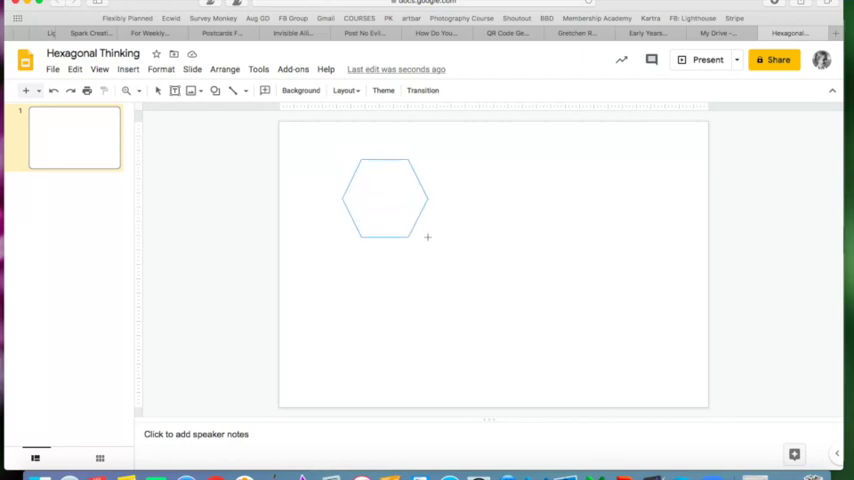
left_click_drag(428, 237, 532, 376)
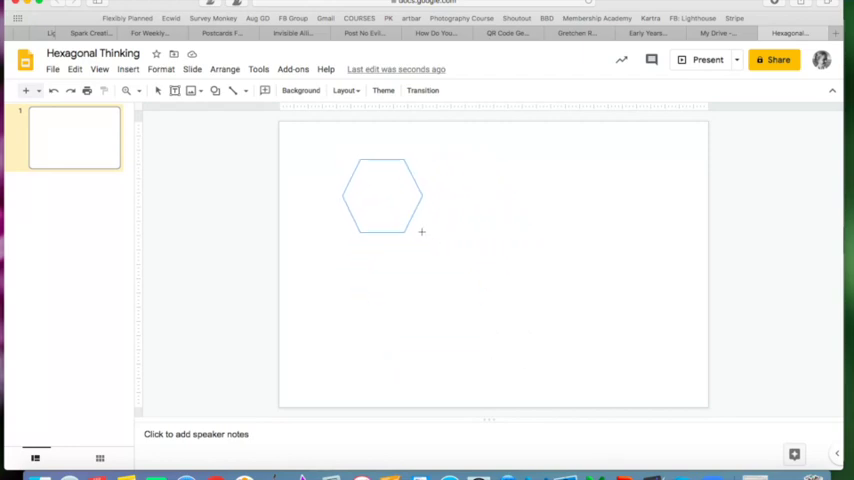
left_click(382, 195)
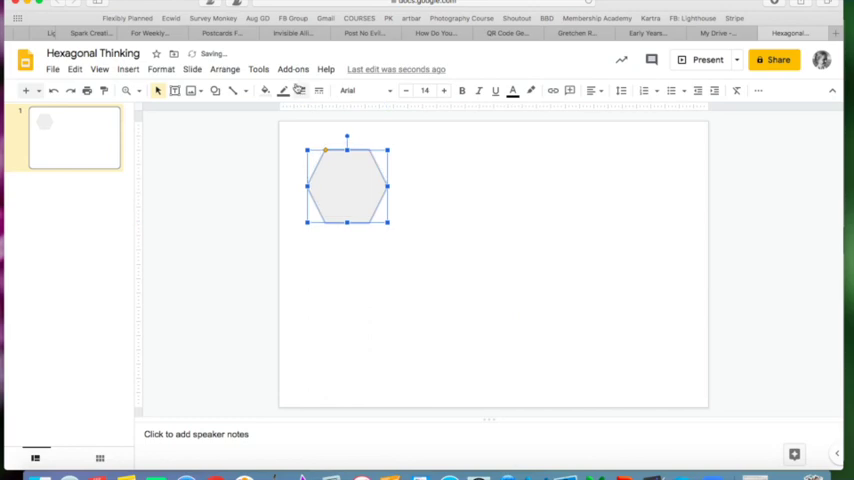
Fill the hexagon light blue, give it a dark outline, and centre it
left_click(265, 90)
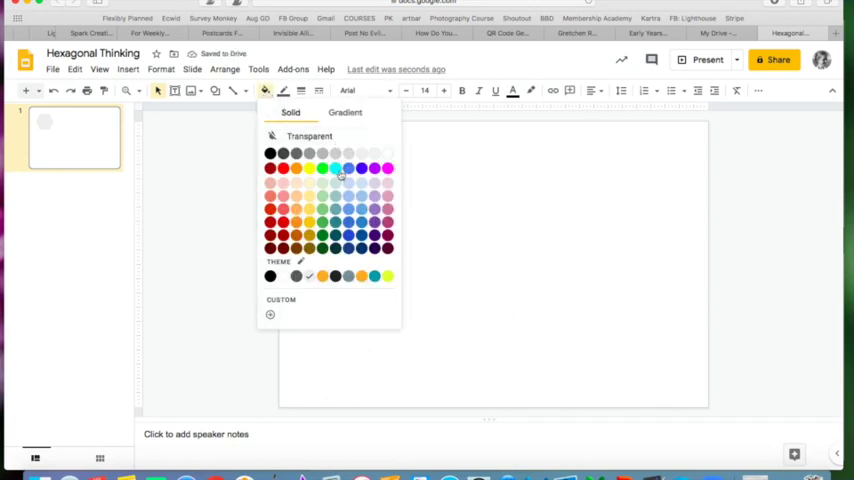
left_click(335, 168)
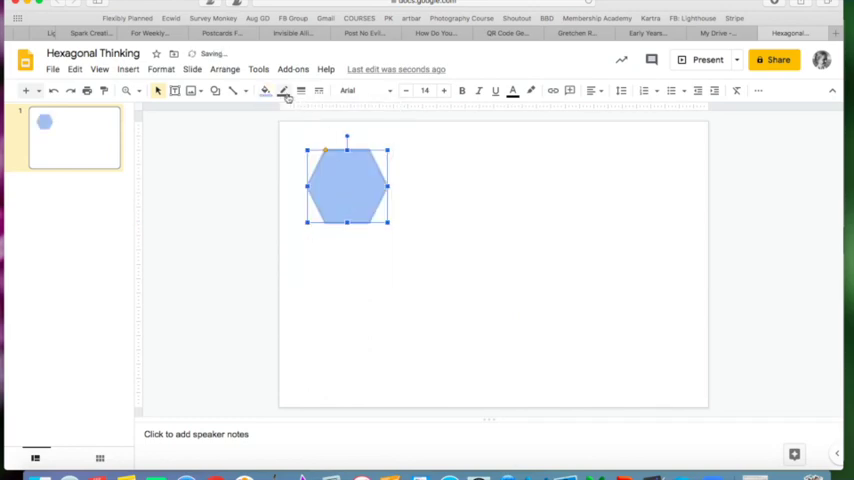
left_click(301, 91)
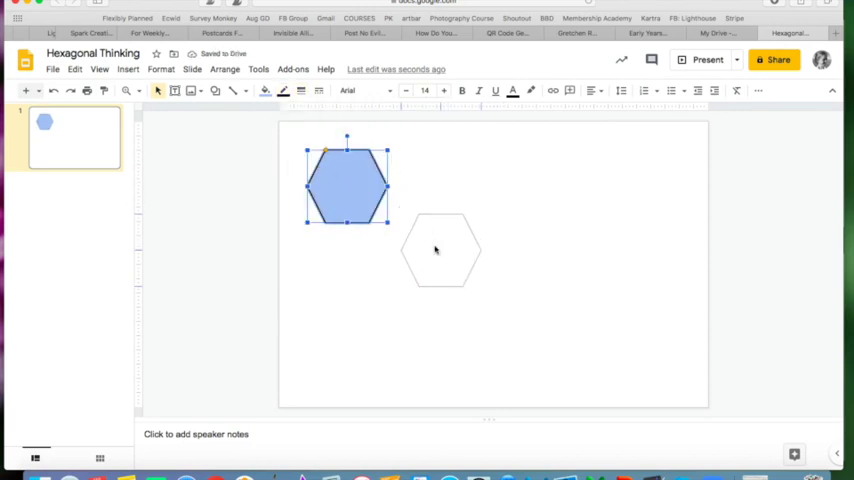
left_click_drag(347, 185, 440, 250)
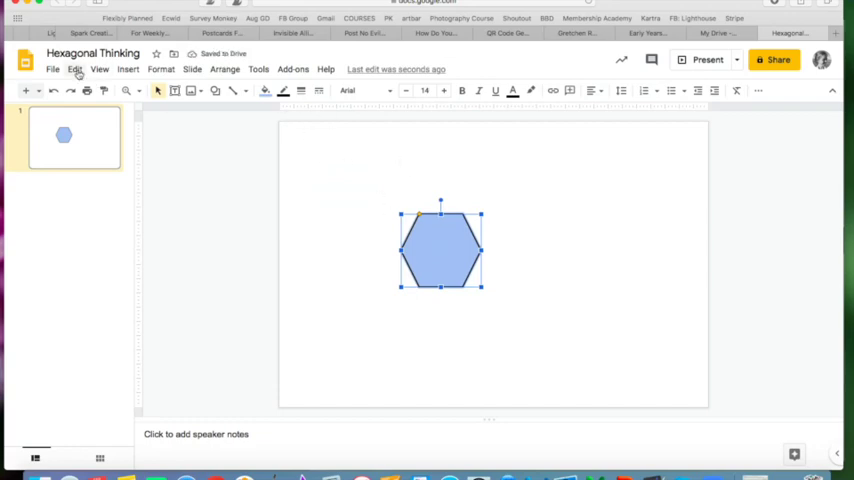
Duplicate the light blue hexagon and fit the copies into a ten-tile honeycomb
left_click(52, 69)
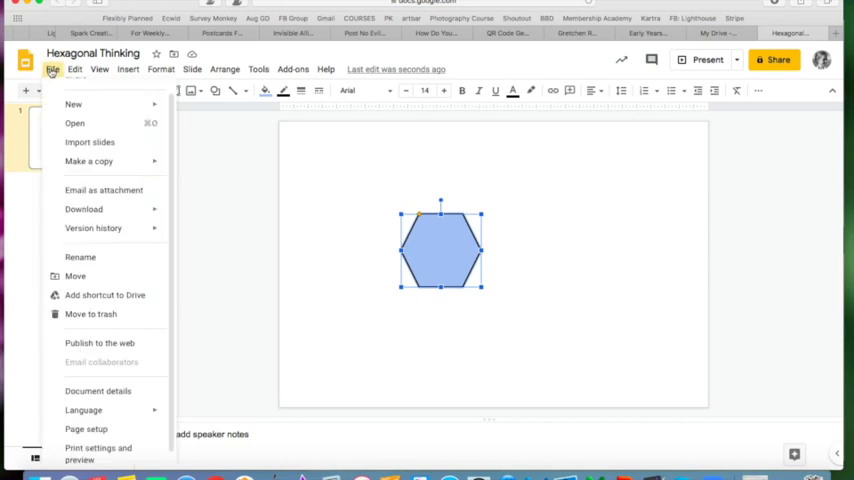
left_click(74, 69)
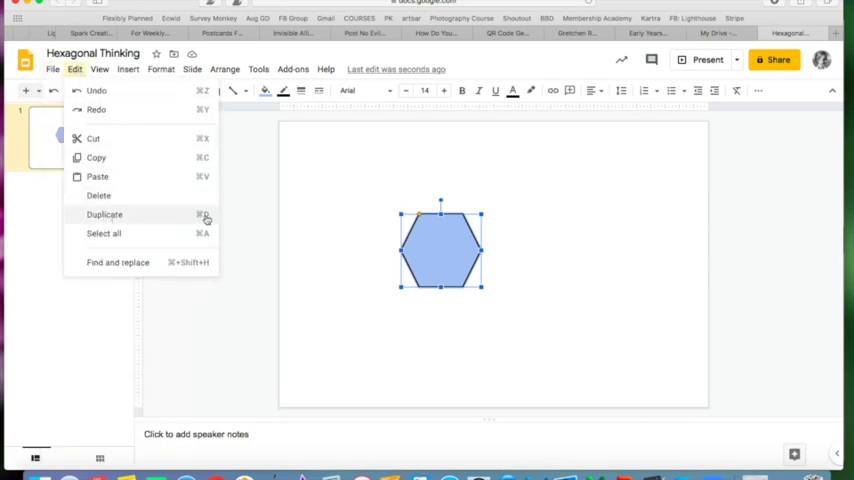
left_click(104, 214)
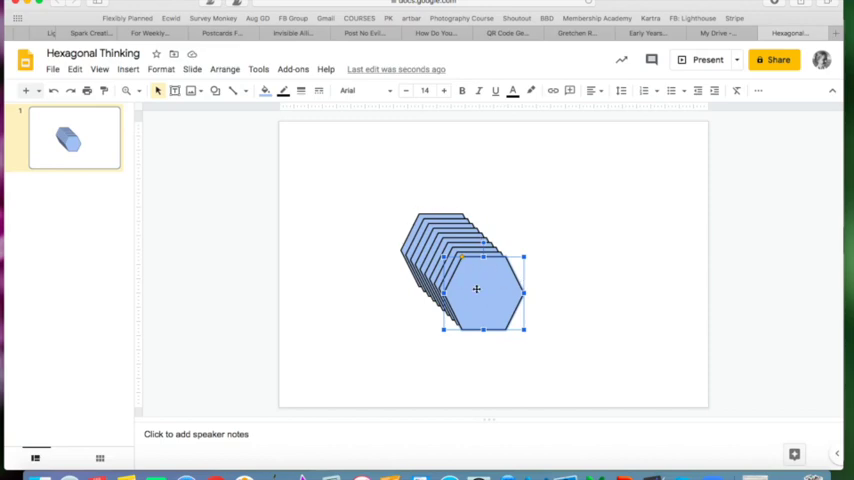
left_click_drag(480, 290, 345, 180)
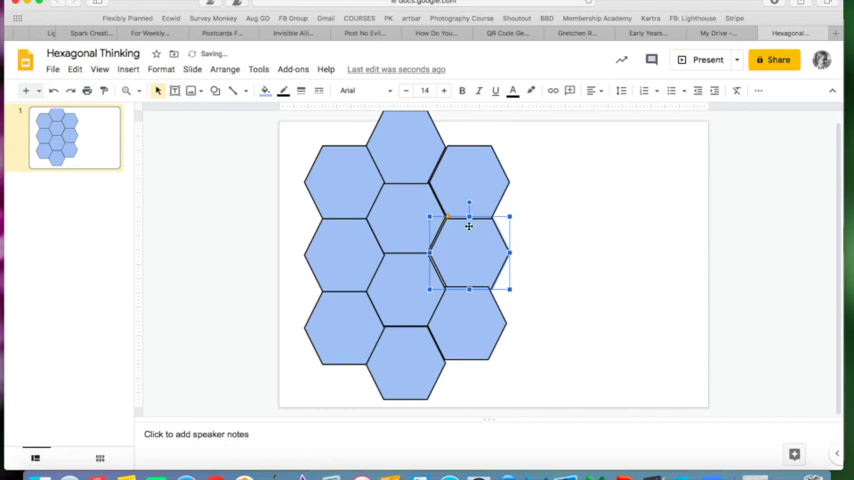
mouse_move(471, 166)
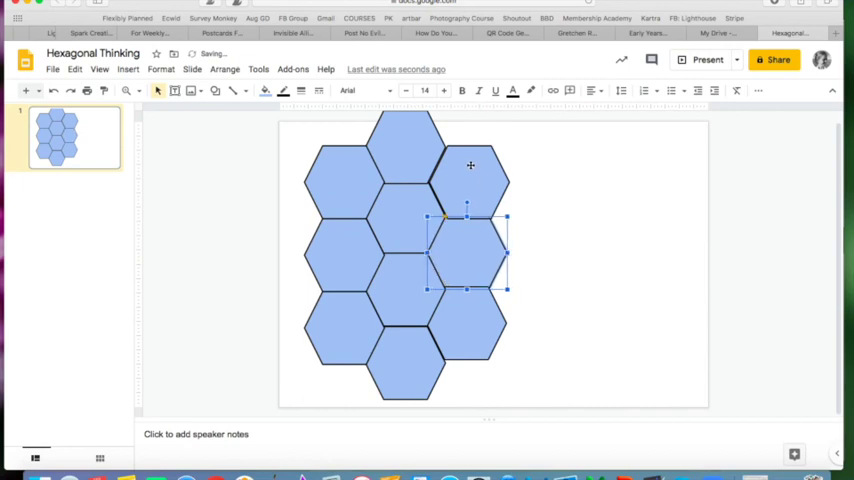
Recolour the centre tile green, lower-right tile pink, and lower-left tile pale yellow
left_click(578, 228)
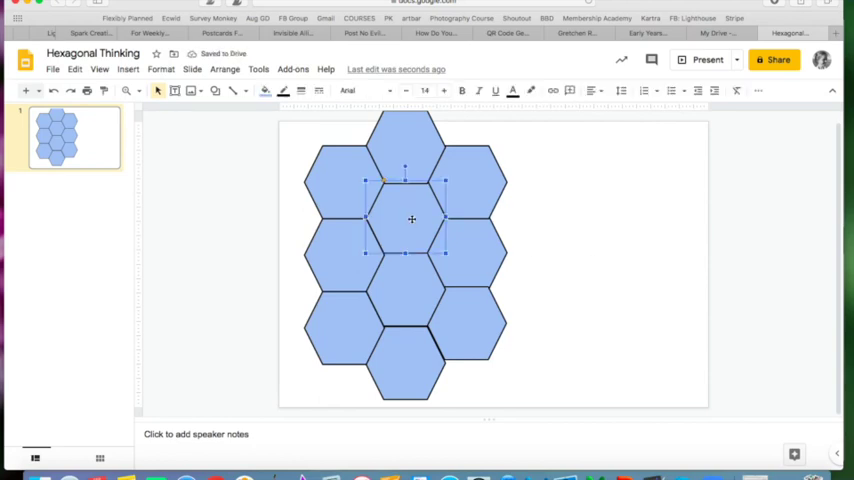
left_click(265, 91)
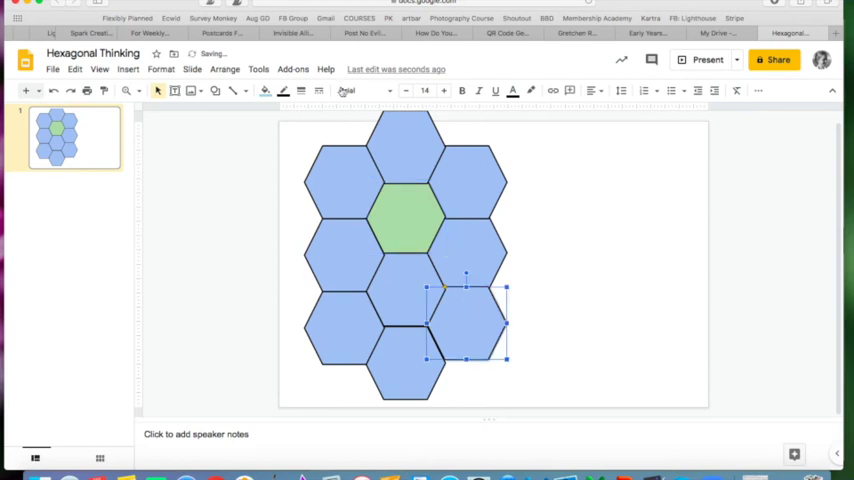
left_click(264, 90)
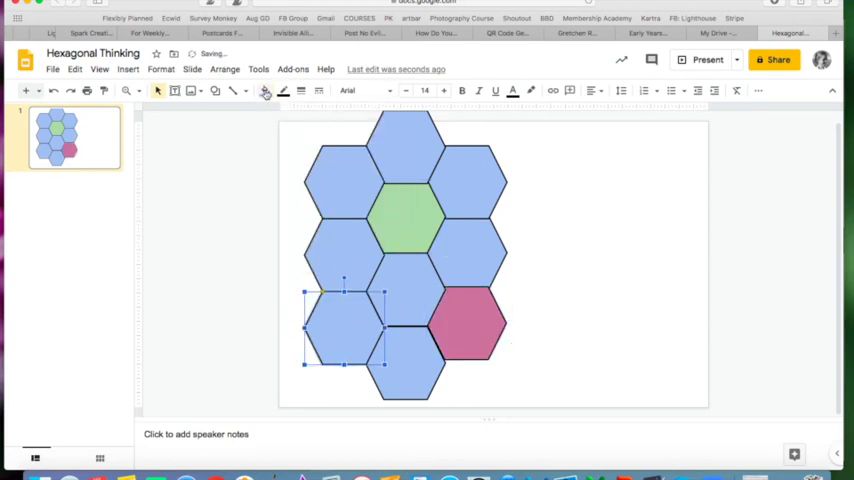
left_click(284, 91)
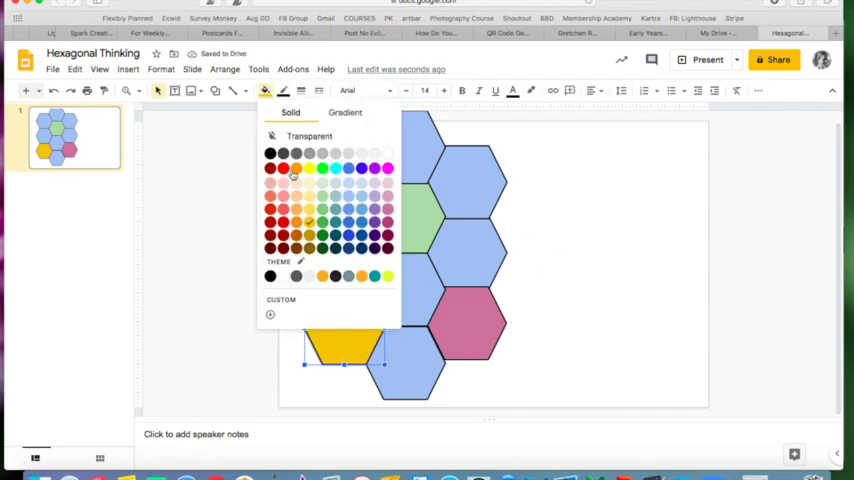
left_click(308, 177)
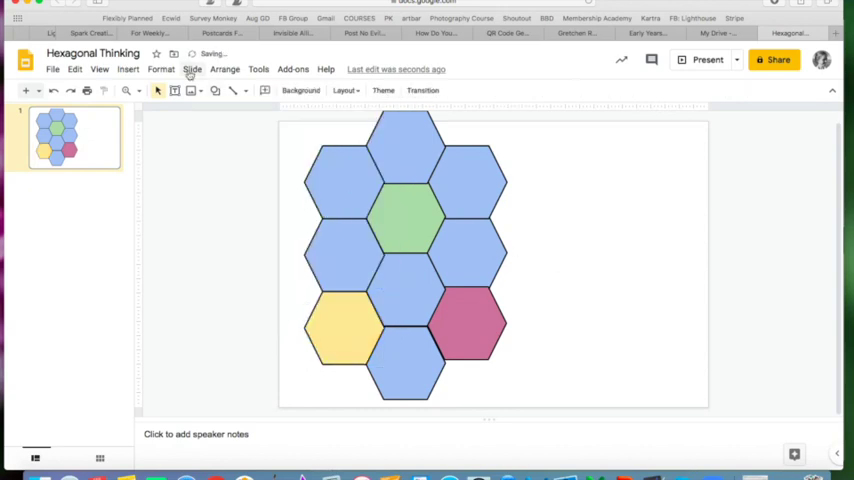
Add enlarged, magenta-highlighted text labels '1984' and 'WINSTON' right of the honeycomb
left_click(128, 69)
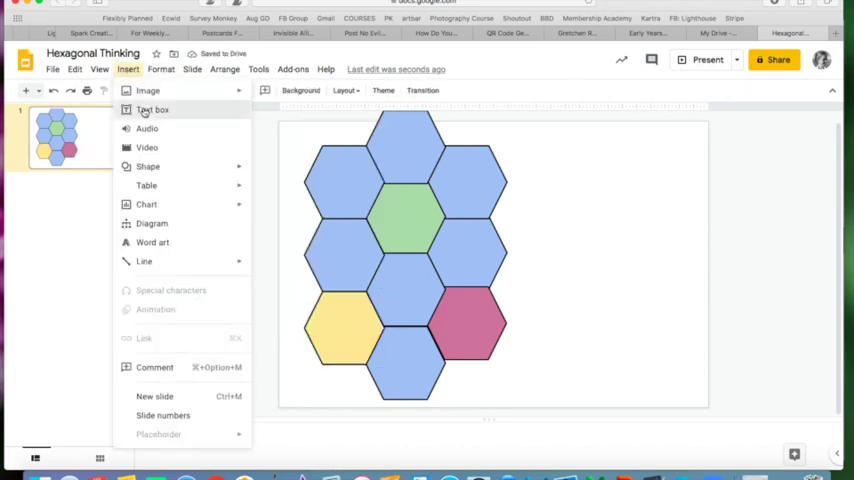
left_click(152, 110)
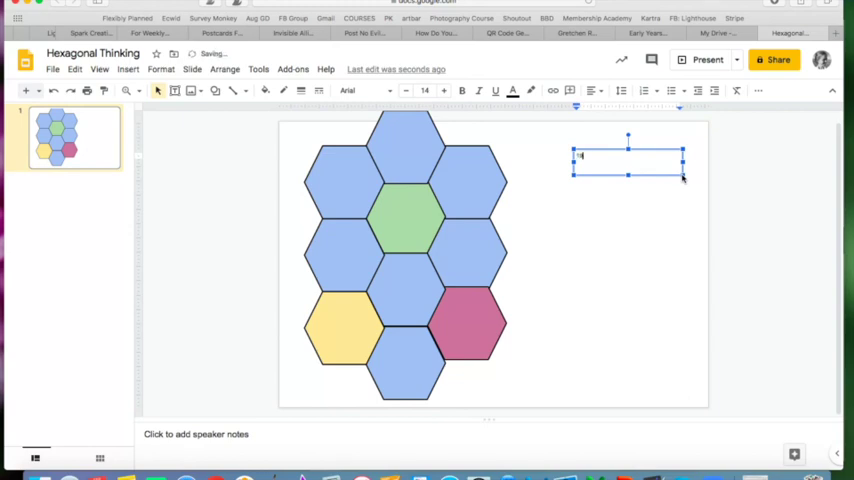
type("1984")
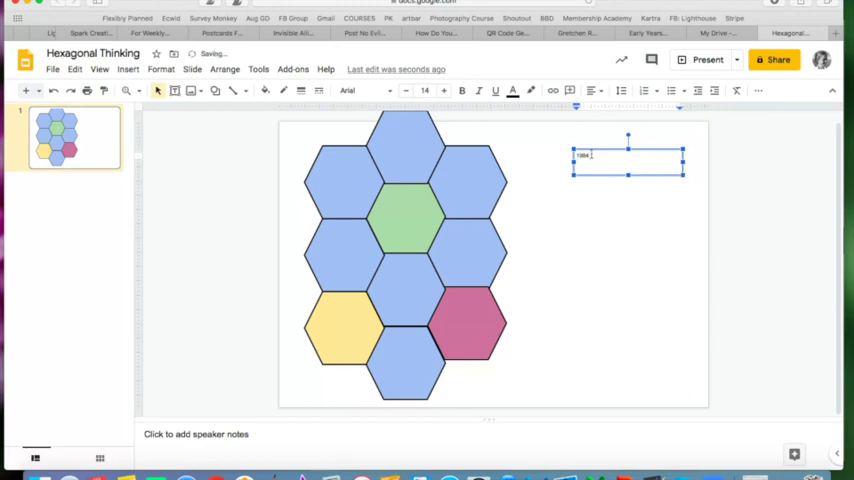
left_click(446, 91)
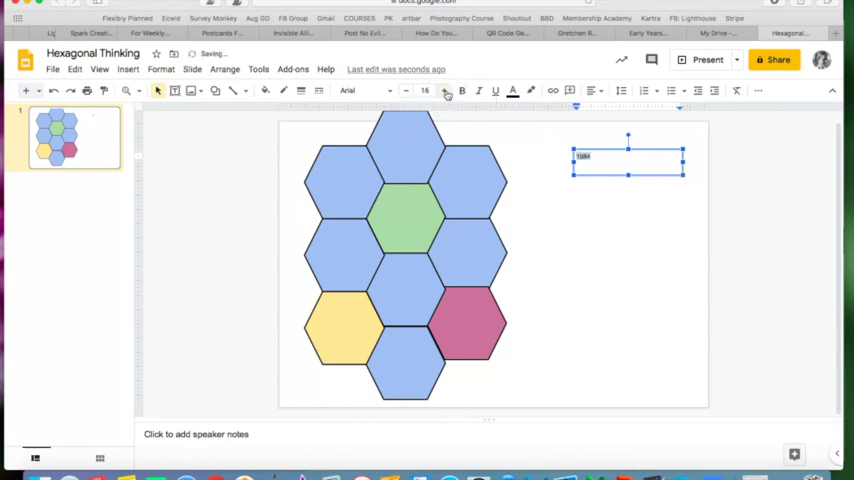
type("1984")
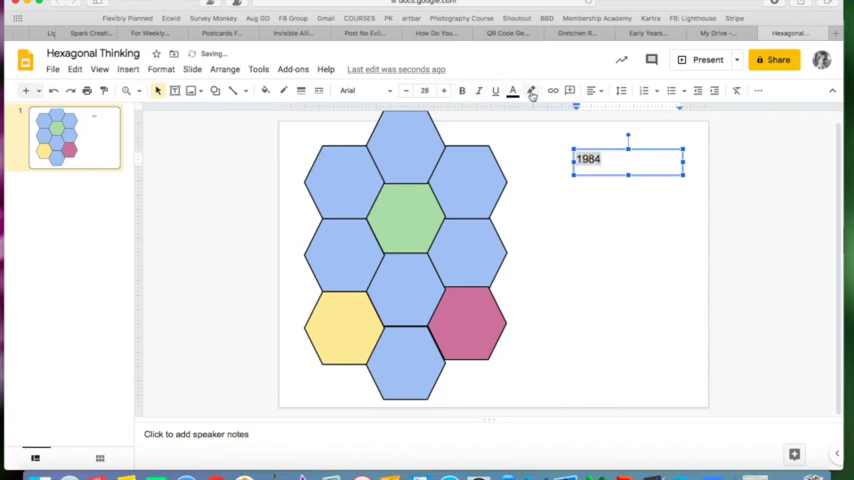
left_click(512, 91)
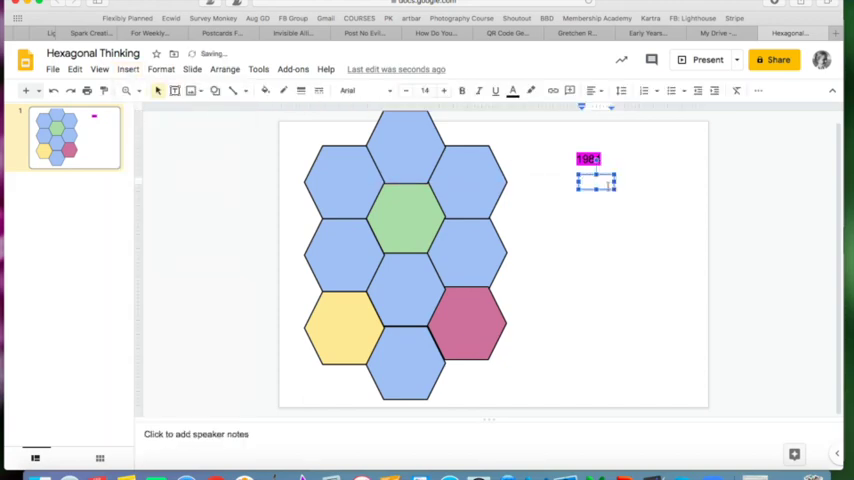
type("WINSTON")
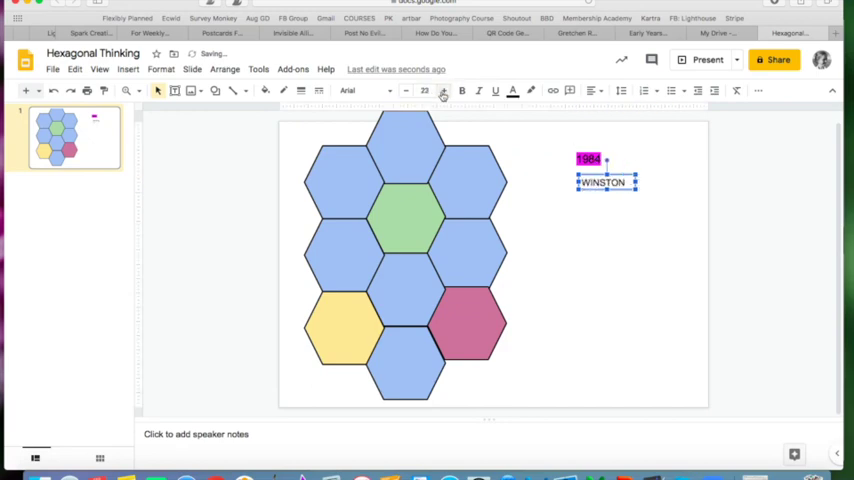
left_click(531, 90)
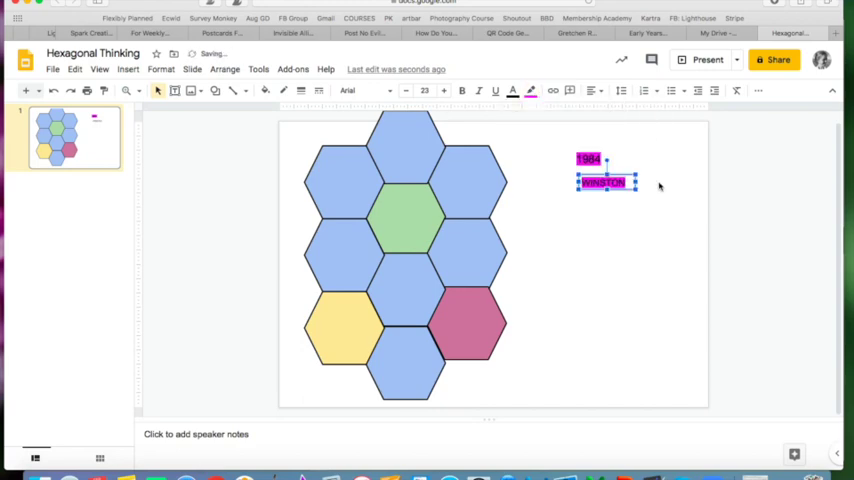
left_click(128, 69)
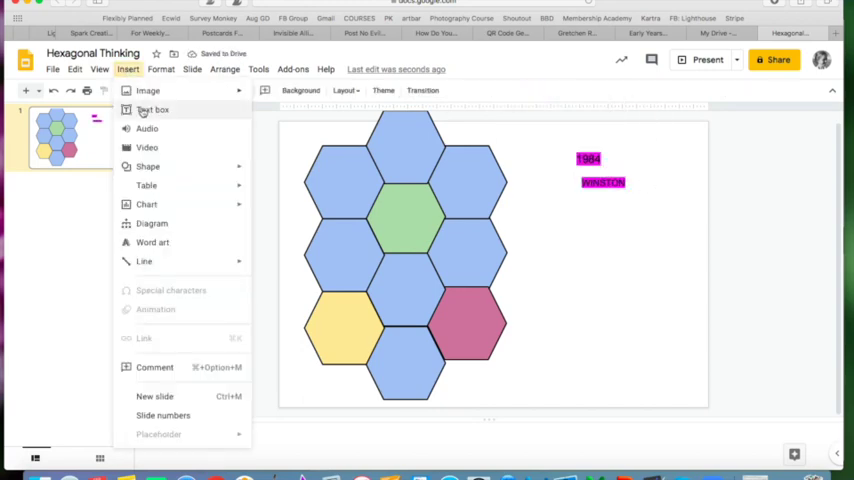
left_click(152, 110)
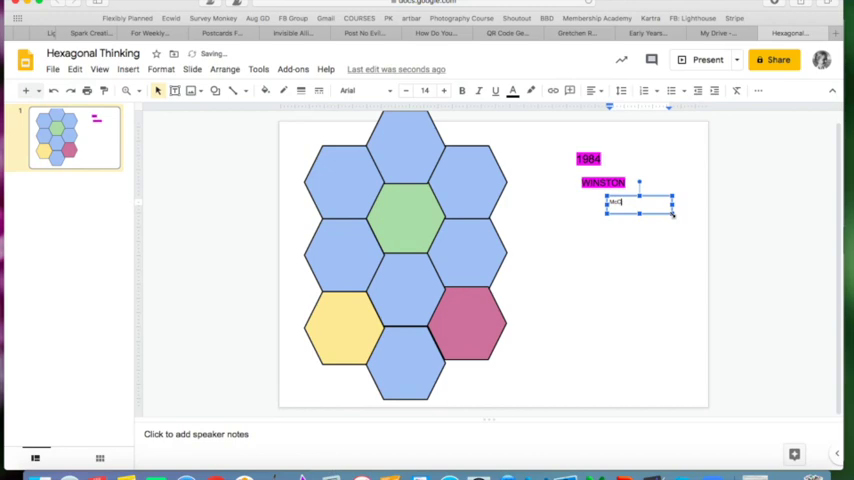
type("McCARTHY")
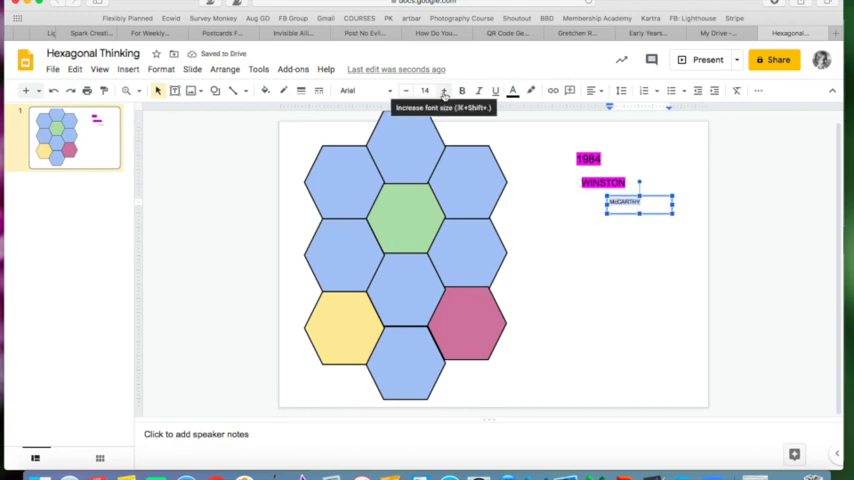
left_click(443, 90)
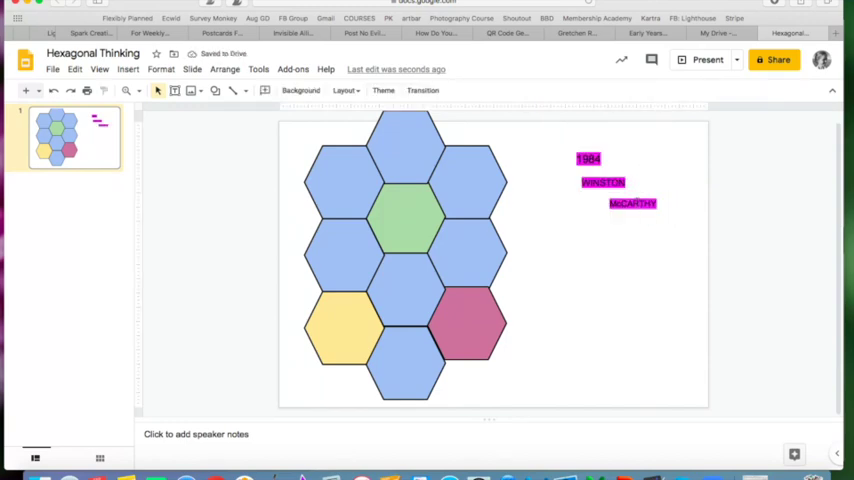
left_click(468, 328)
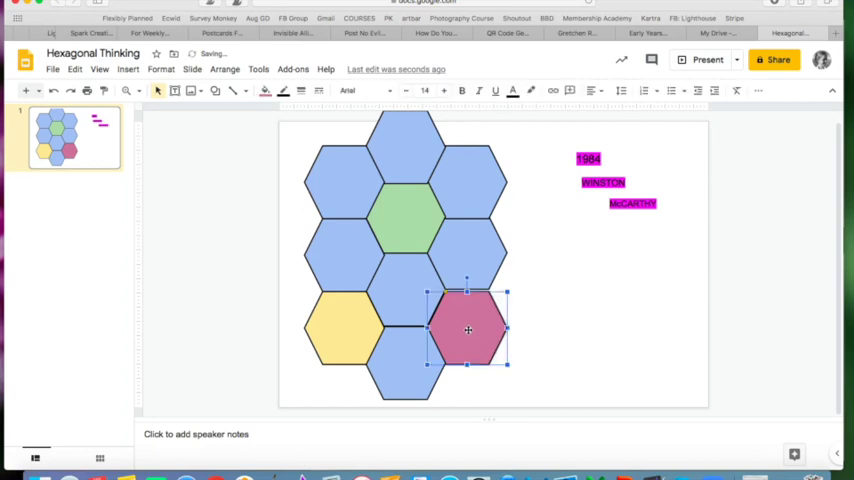
mouse_move(348, 176)
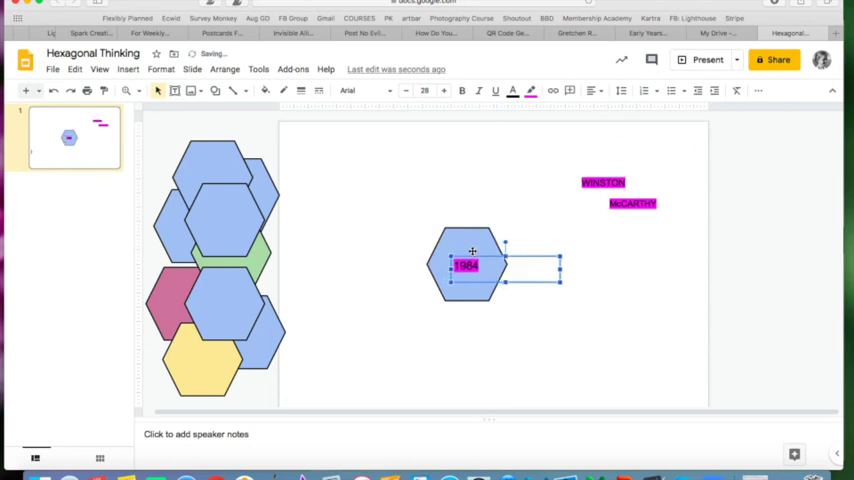
Drag the WINSTON label onto the pink hexagon and McCARTHY onto the yellow one
left_click(170, 300)
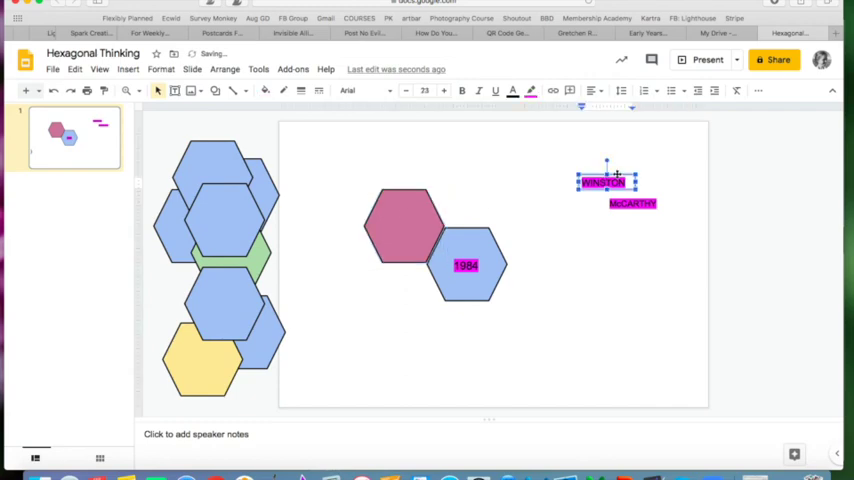
left_click_drag(607, 181, 400, 225)
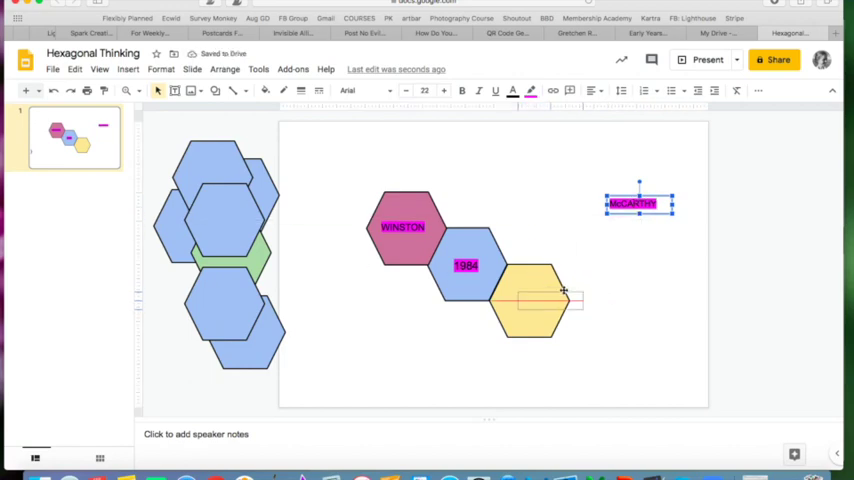
left_click_drag(640, 204, 530, 297)
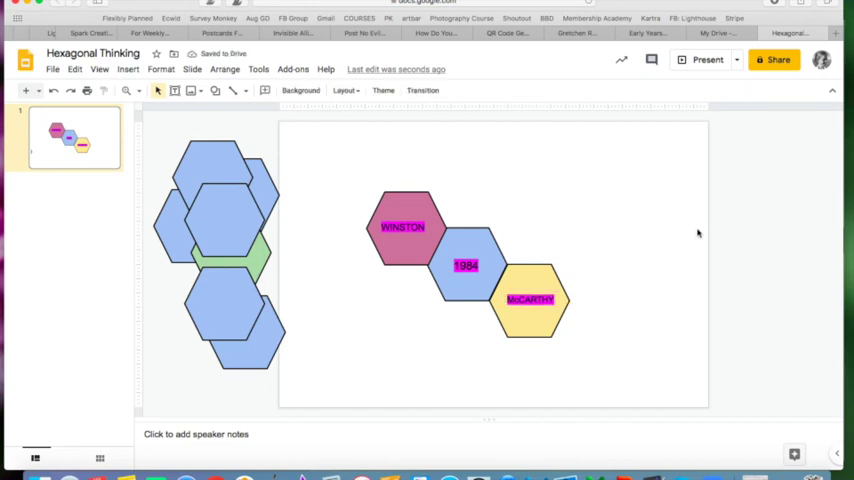
mouse_move(345, 207)
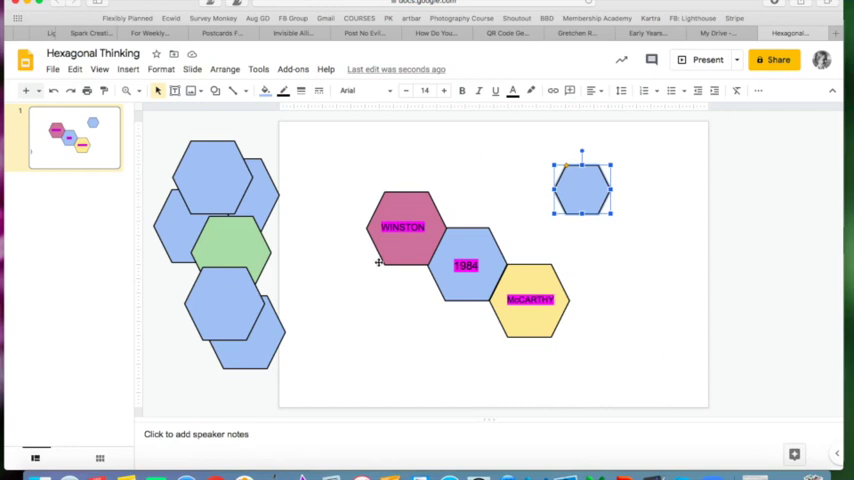
mouse_move(622, 311)
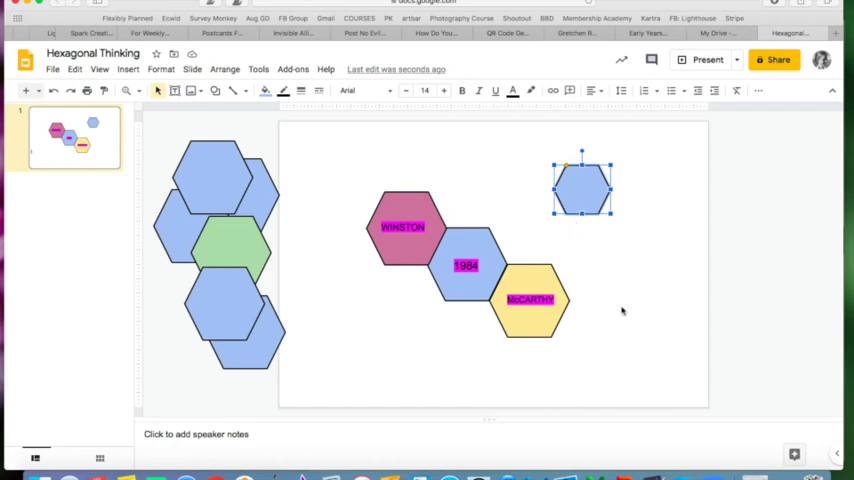
mouse_move(348, 128)
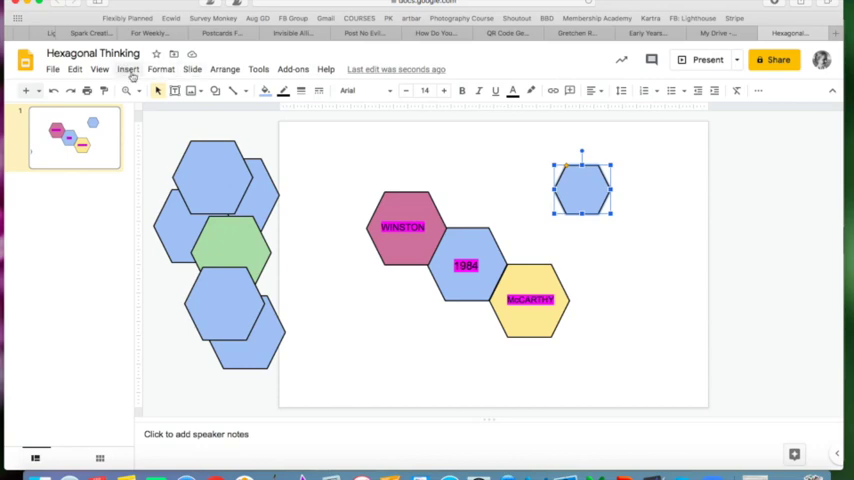
Move the light-blue arrow to the lower left, aimed at the WINSTON and 1984 hexagons
left_click(128, 68)
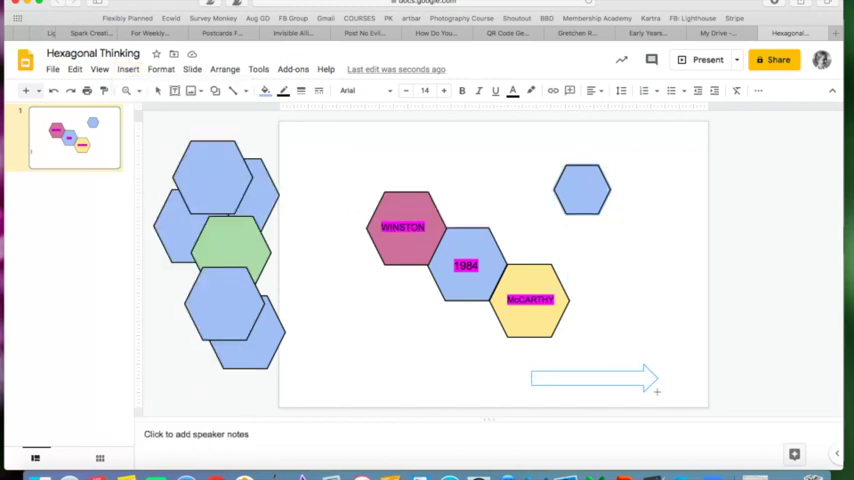
left_click(594, 378)
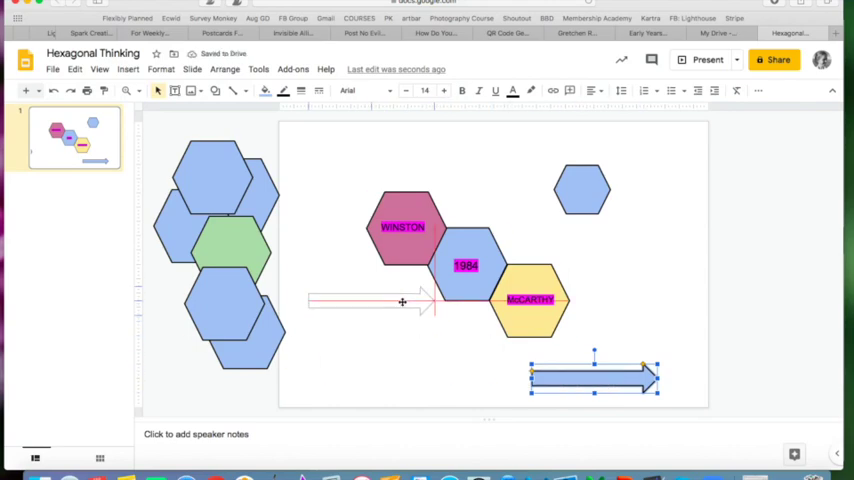
left_click_drag(594, 375, 367, 295)
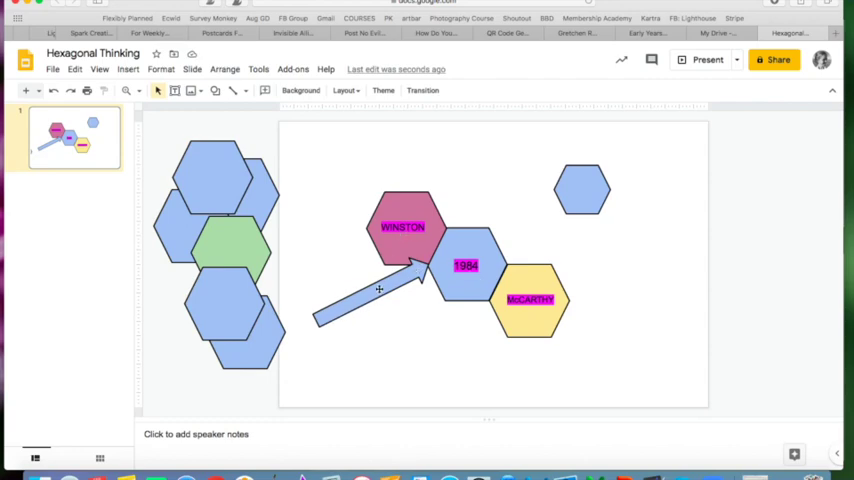
mouse_move(480, 344)
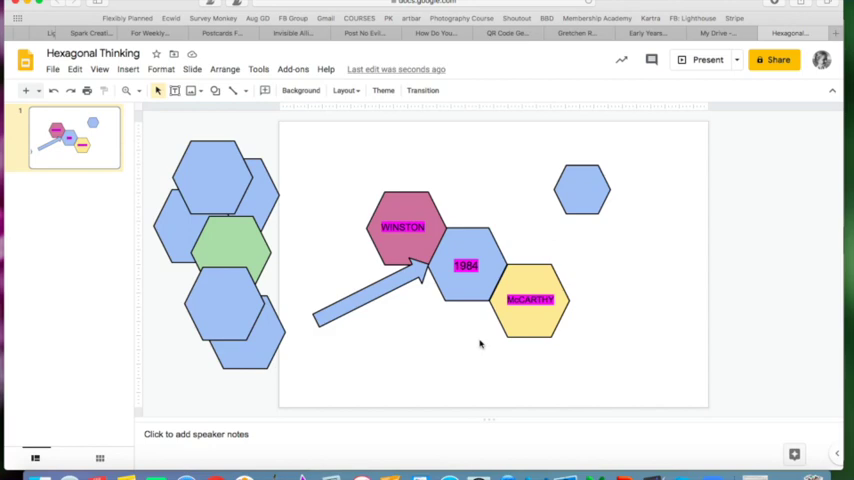
mouse_move(535, 287)
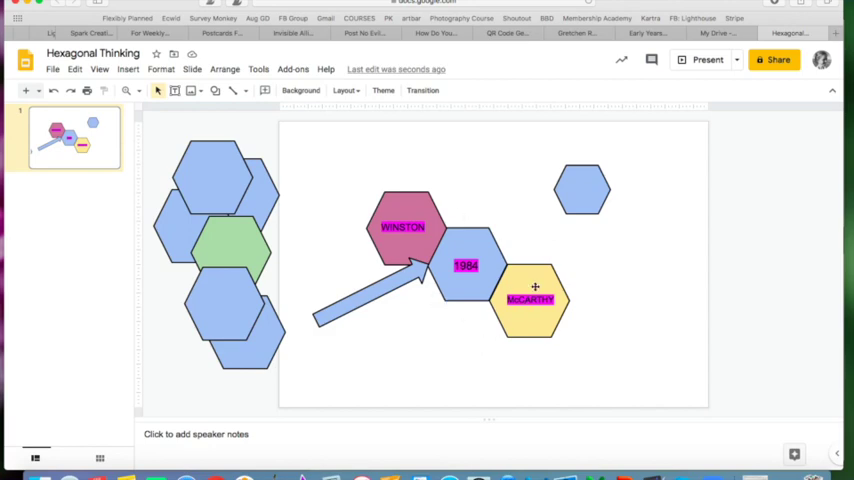
mouse_move(638, 323)
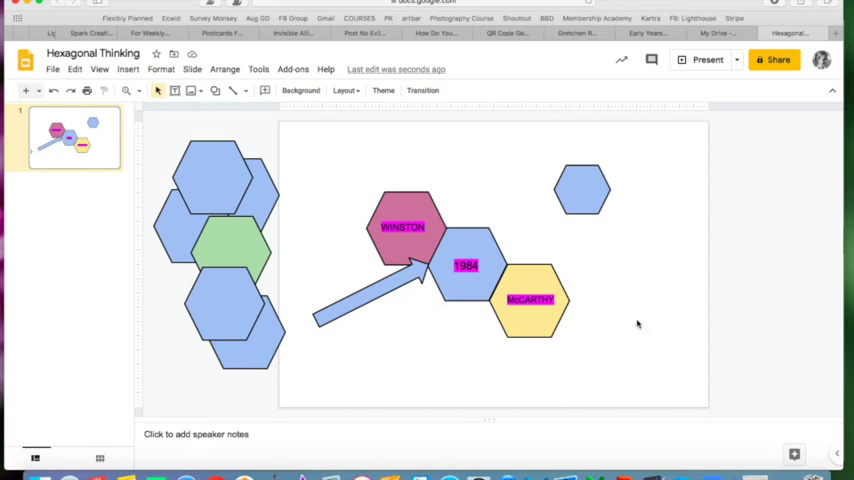
mouse_move(645, 311)
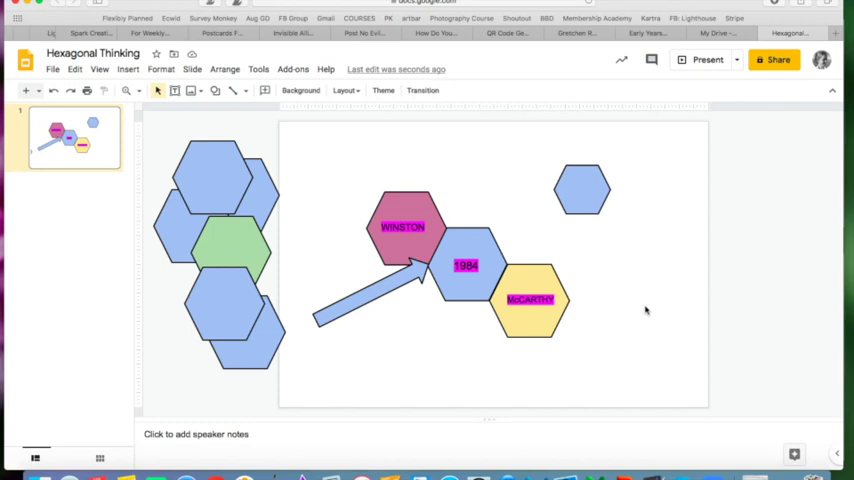
mouse_move(668, 253)
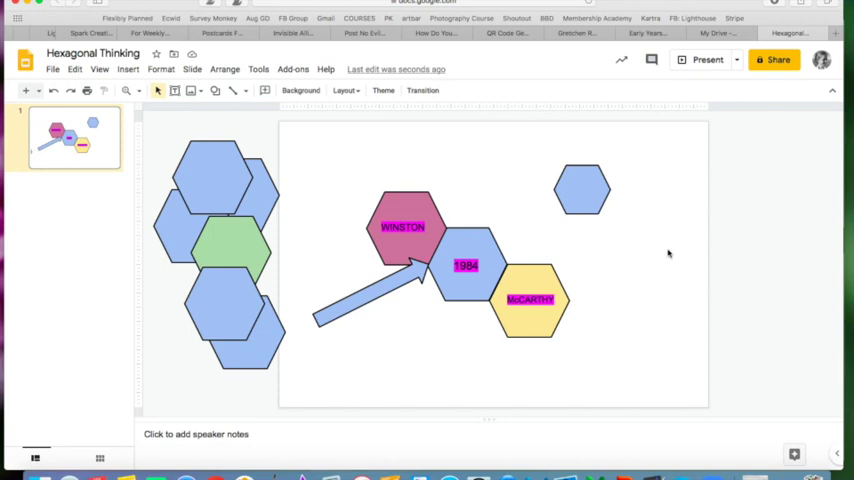